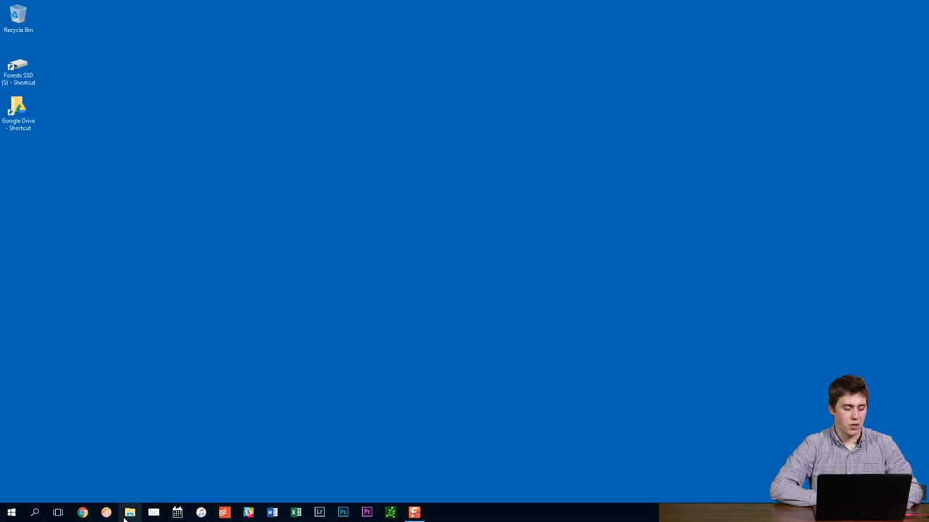
- Open File Explorer on This PC and bring up its context menu
{"action": "left_click", "coordinate": [129, 513]}
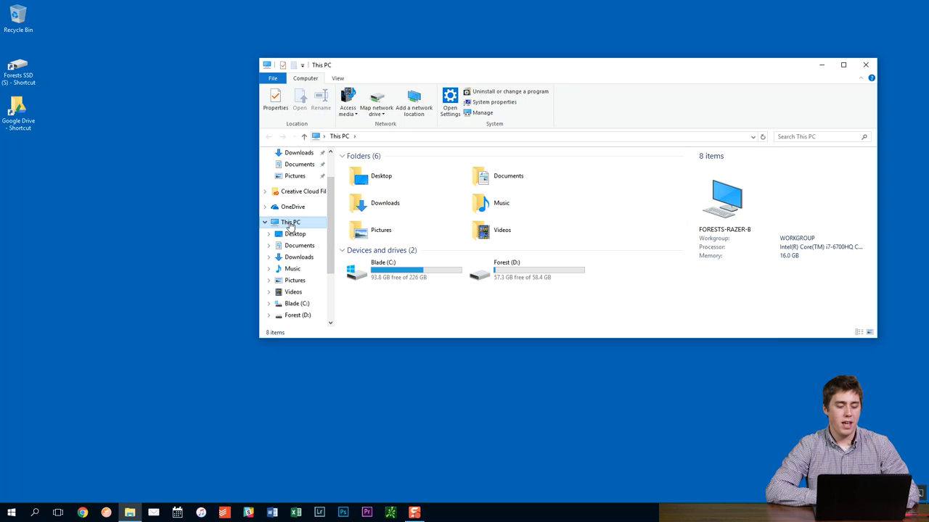
{"action": "right_click", "coordinate": [290, 222]}
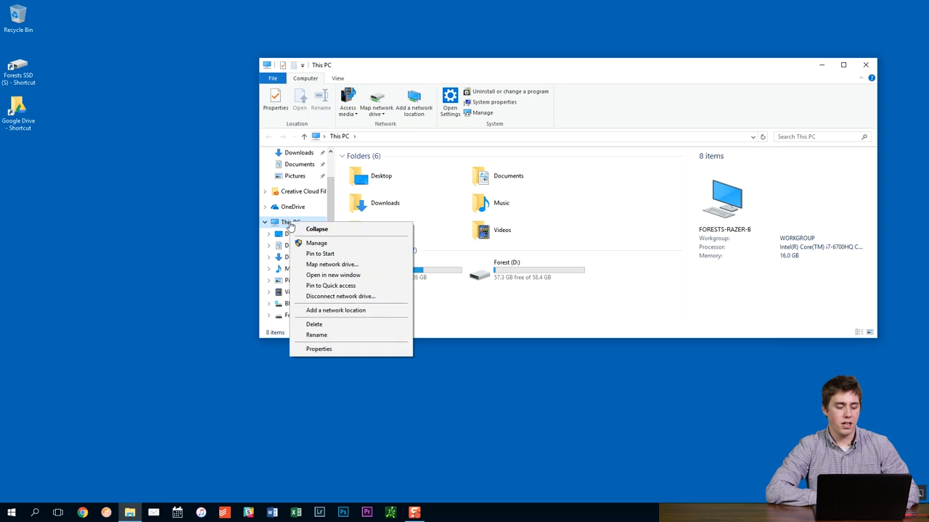
{"action": "mouse_move", "coordinate": [316, 243]}
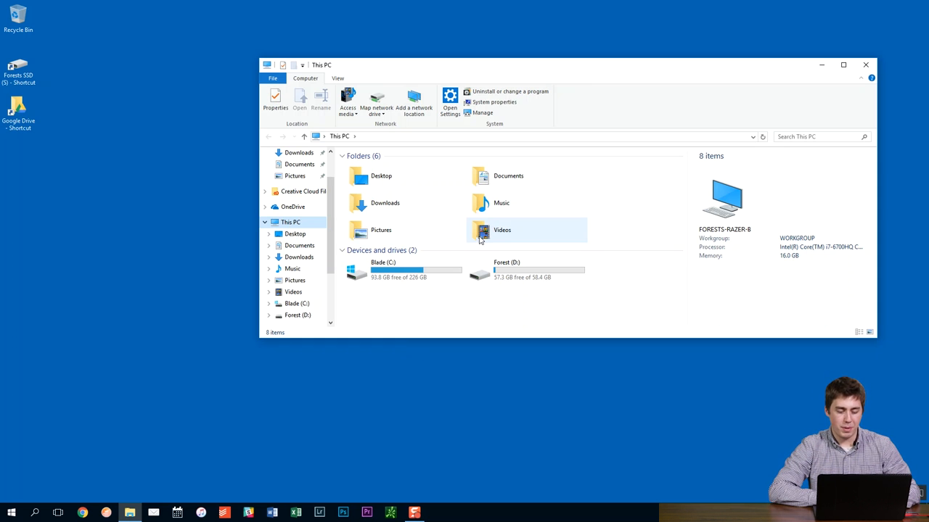
- Launch Computer Management via Manage and drag its window toward the screen centre
{"action": "left_click", "coordinate": [482, 112]}
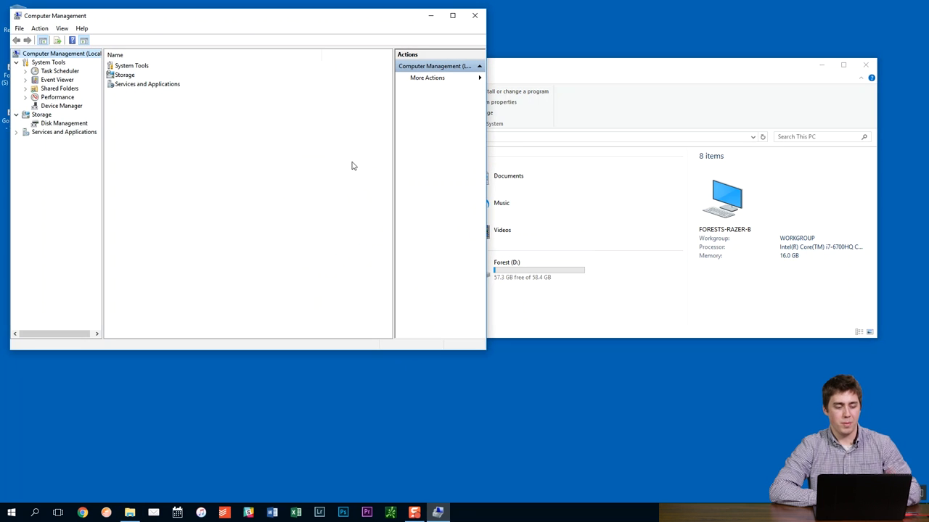
{"action": "mouse_move", "coordinate": [271, 17]}
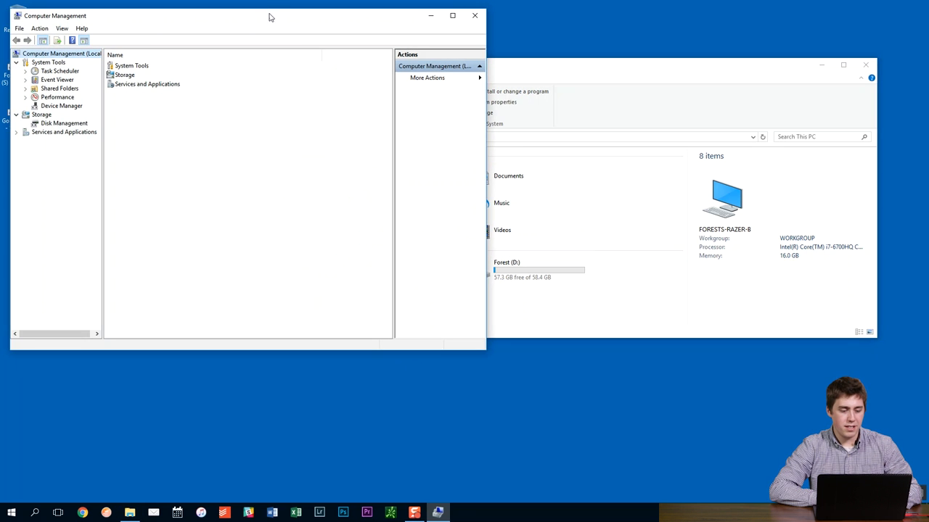
{"action": "left_click_drag", "start_coordinate": [271, 15], "coordinate": [428, 41]}
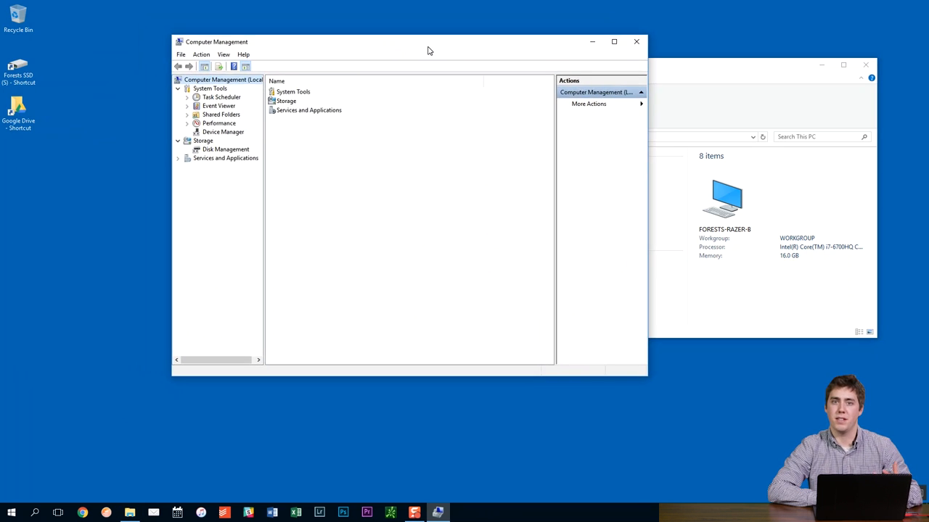
{"action": "left_click_drag", "start_coordinate": [428, 41], "coordinate": [449, 47]}
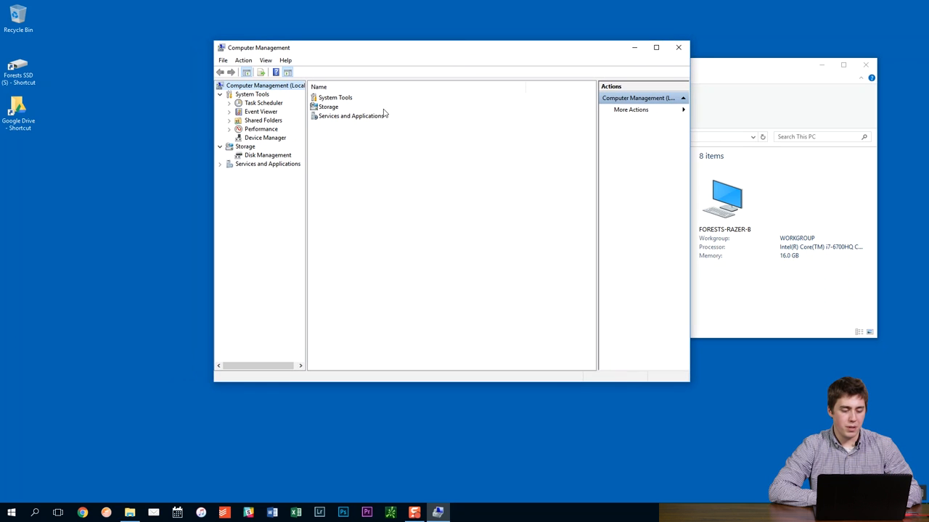
- Select Disk Management under Storage to view Disk 0 and removable Disk 1
{"action": "left_click", "coordinate": [267, 154]}
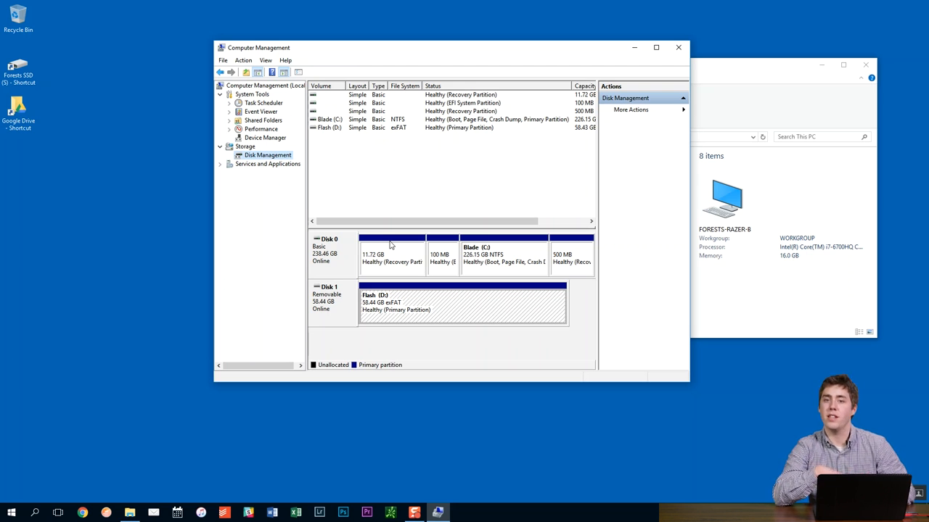
{"action": "mouse_move", "coordinate": [346, 252]}
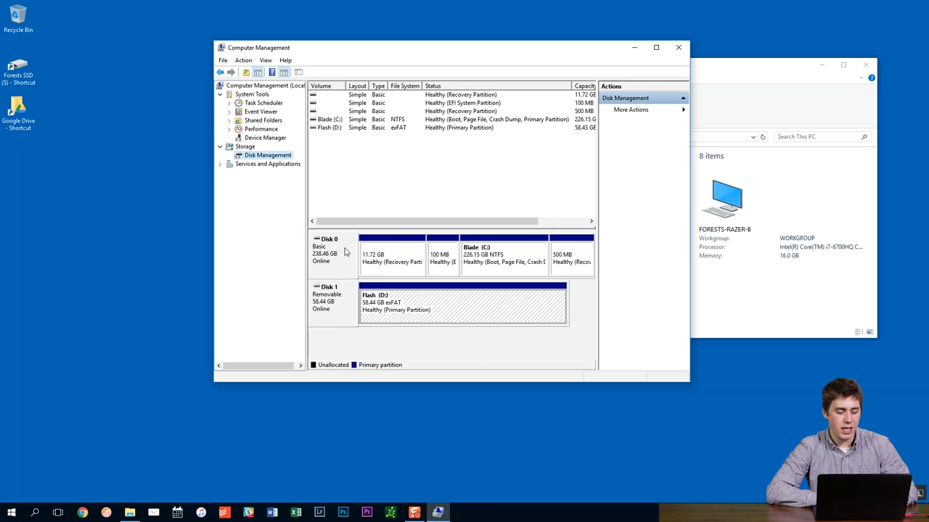
{"action": "mouse_move", "coordinate": [499, 252]}
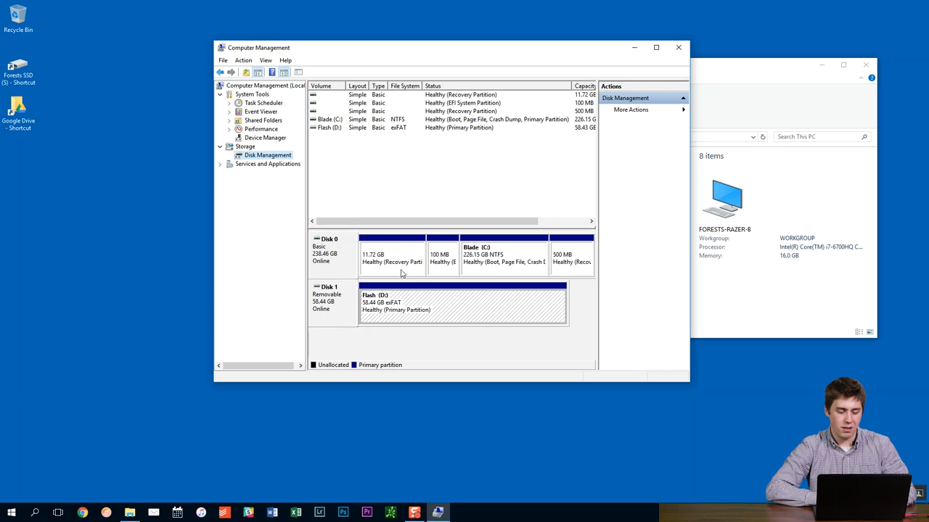
{"action": "mouse_move", "coordinate": [424, 264]}
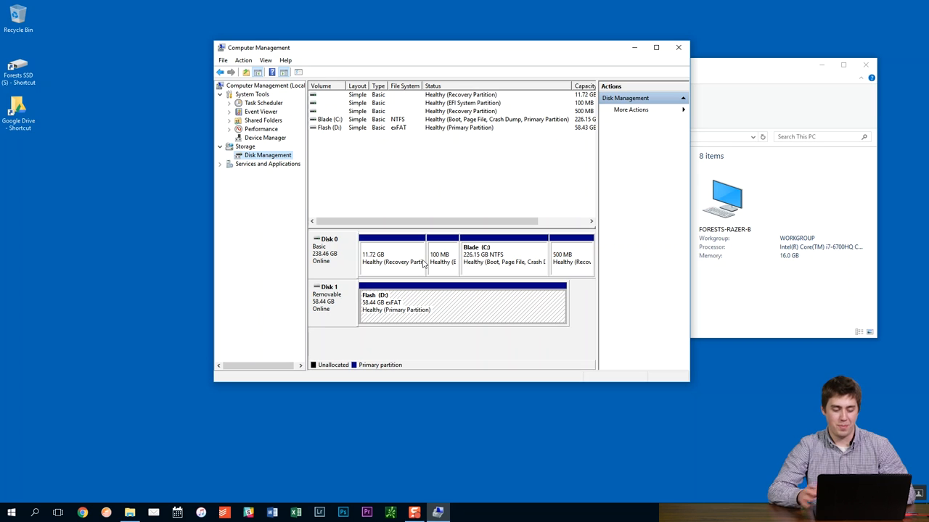
{"action": "mouse_move", "coordinate": [387, 309]}
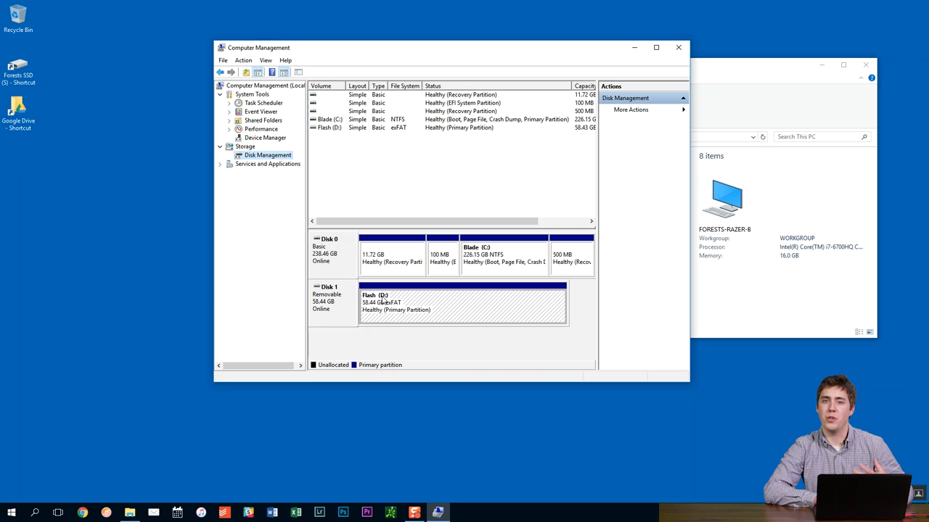
{"action": "mouse_move", "coordinate": [328, 248]}
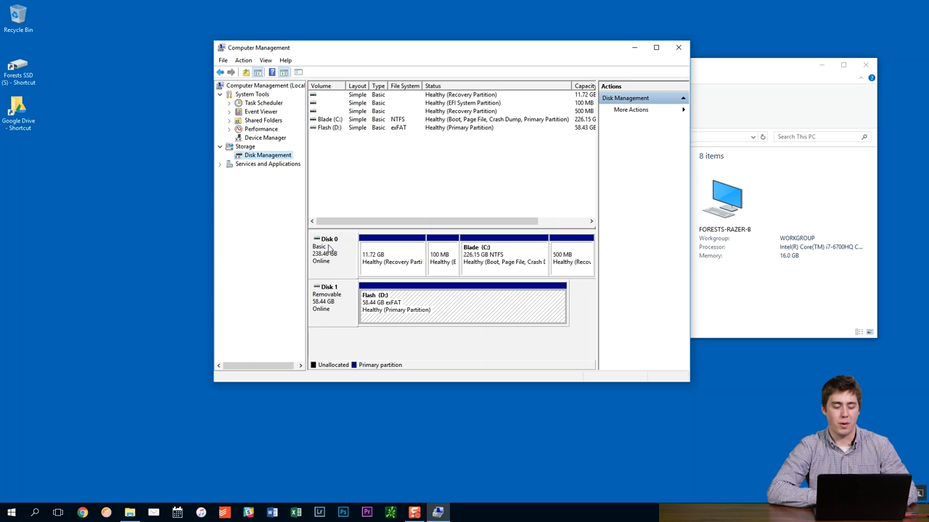
{"action": "mouse_move", "coordinate": [457, 328]}
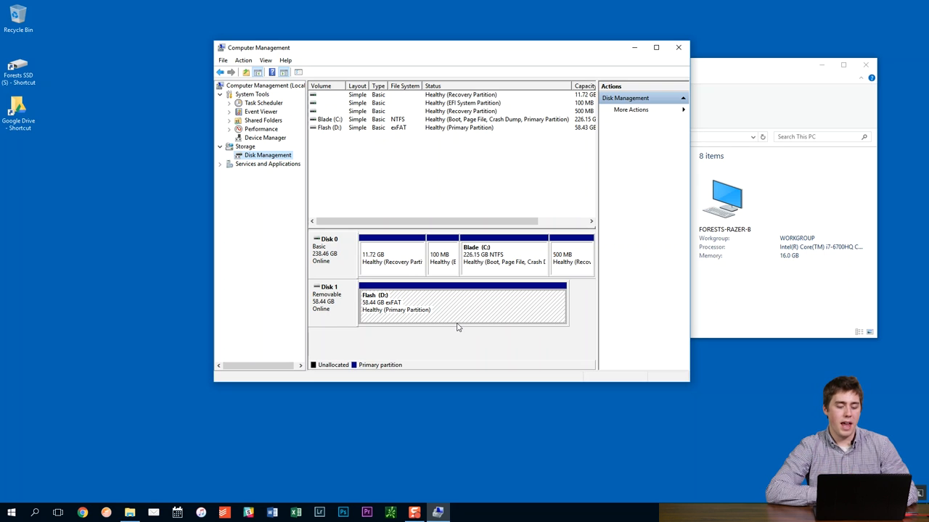
{"action": "mouse_move", "coordinate": [457, 314]}
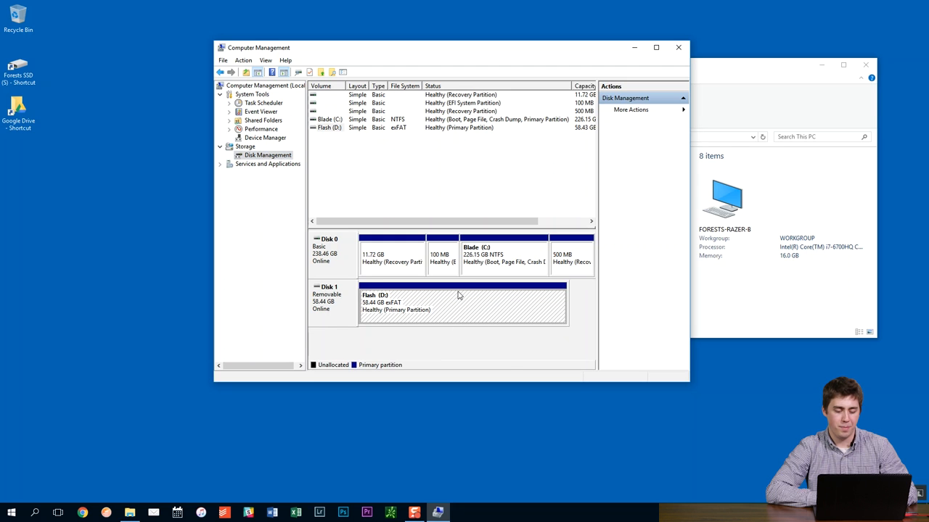
- Open Format for Flash (D:), enter volume label 'Flash', and expand the file system list
{"action": "left_click", "coordinate": [484, 343]}
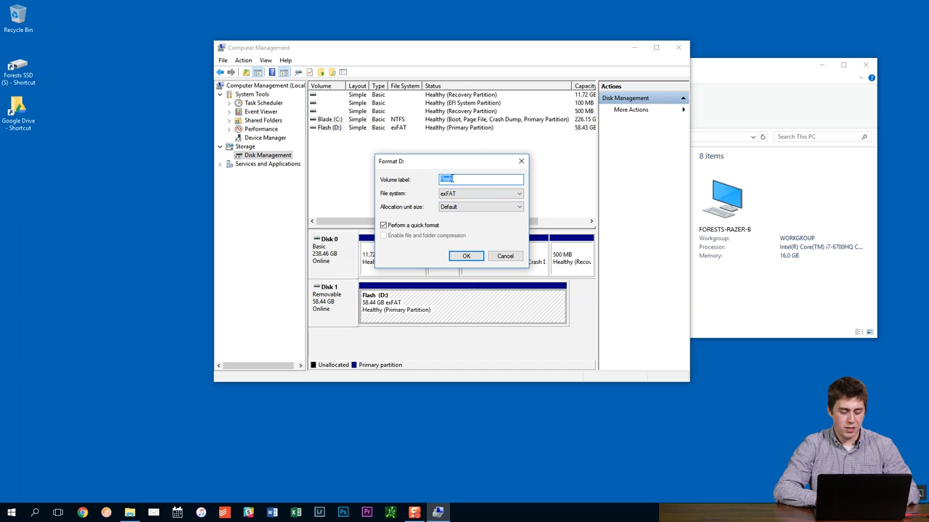
{"action": "type", "text": "F"}
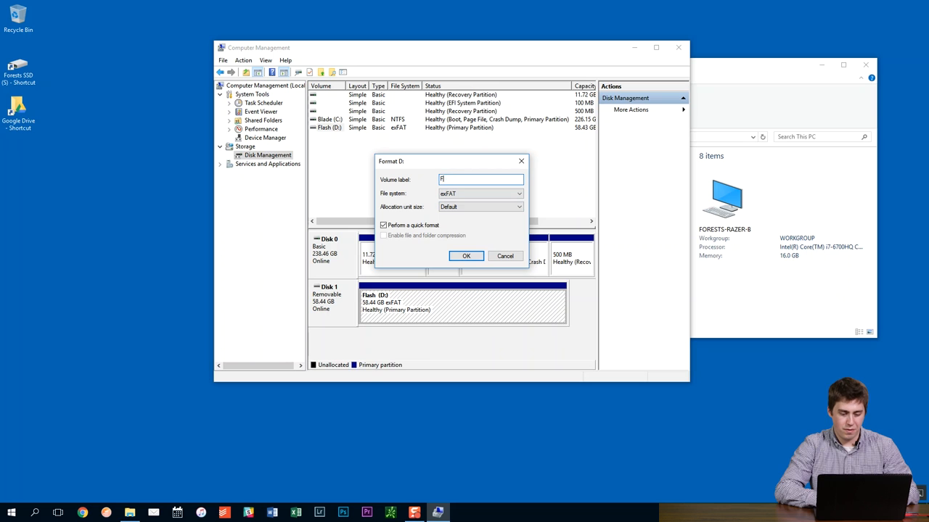
{"action": "type", "text": "lash"}
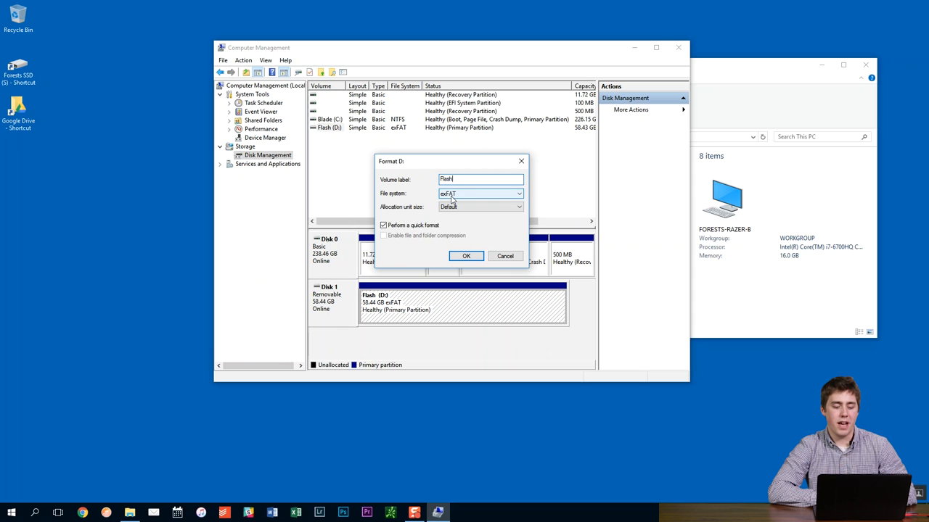
{"action": "left_click", "coordinate": [480, 193]}
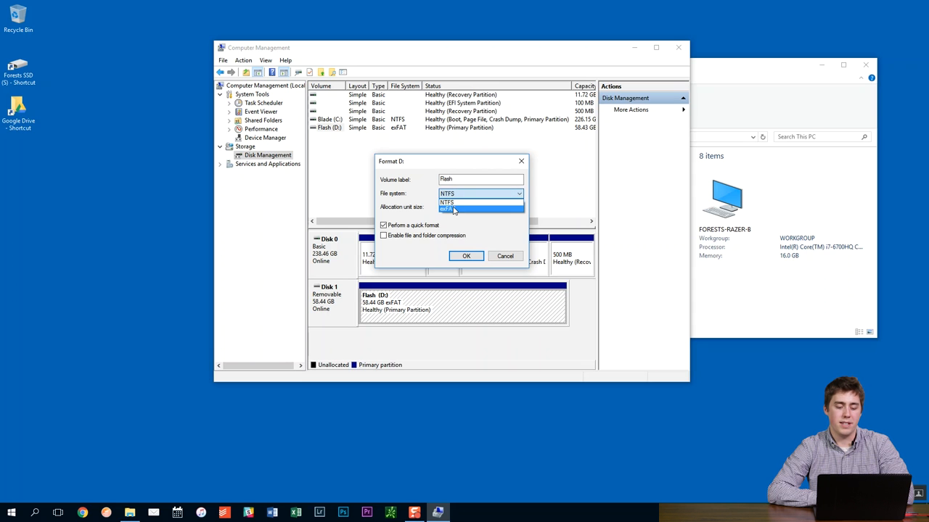
- Choose exFAT with default allocation size and quick format, then confirm the format settings
{"action": "left_click", "coordinate": [445, 209]}
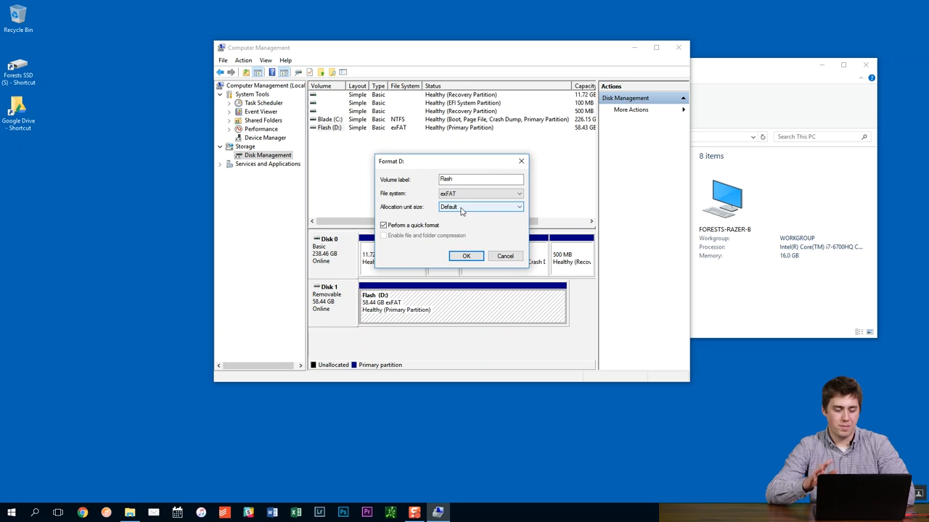
{"action": "left_click", "coordinate": [480, 207]}
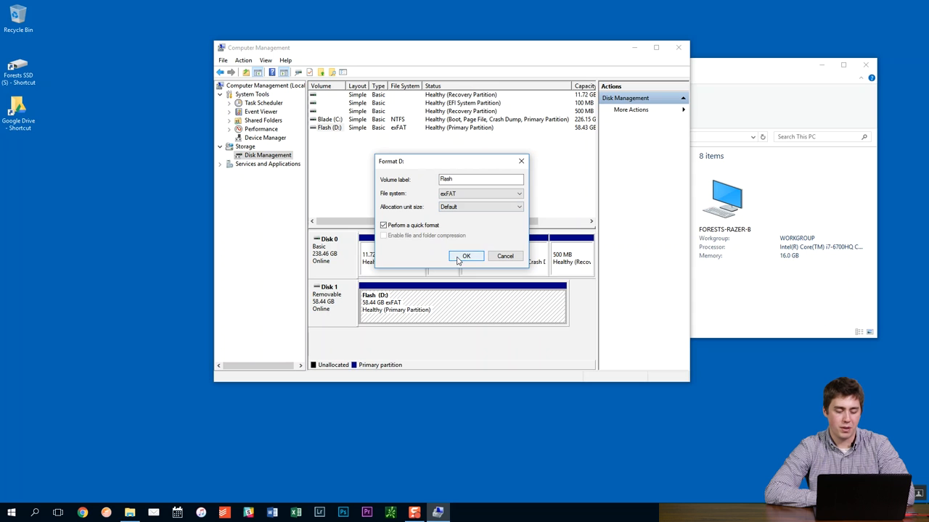
{"action": "left_click", "coordinate": [466, 256]}
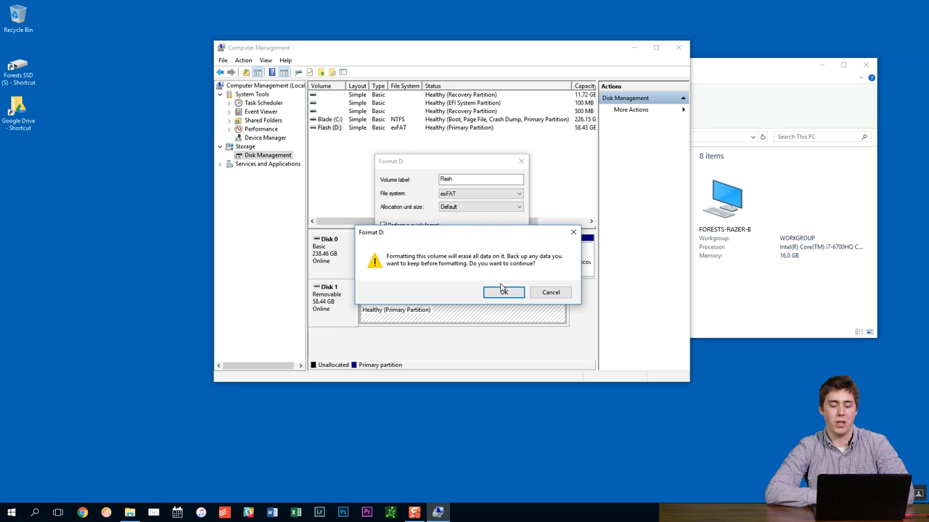
- Accept the data-erase warning to complete formatting Flash as exFAT
{"action": "left_click", "coordinate": [503, 291]}
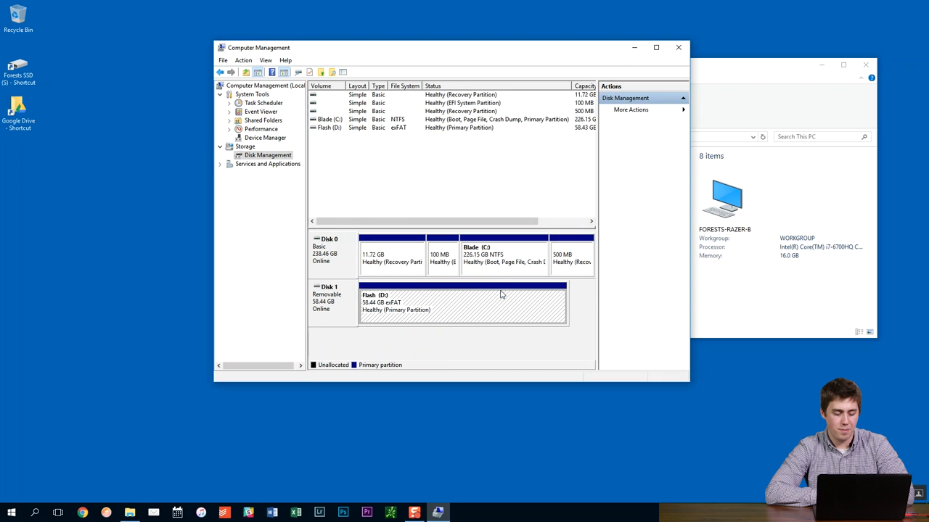
{"action": "mouse_move", "coordinate": [408, 307]}
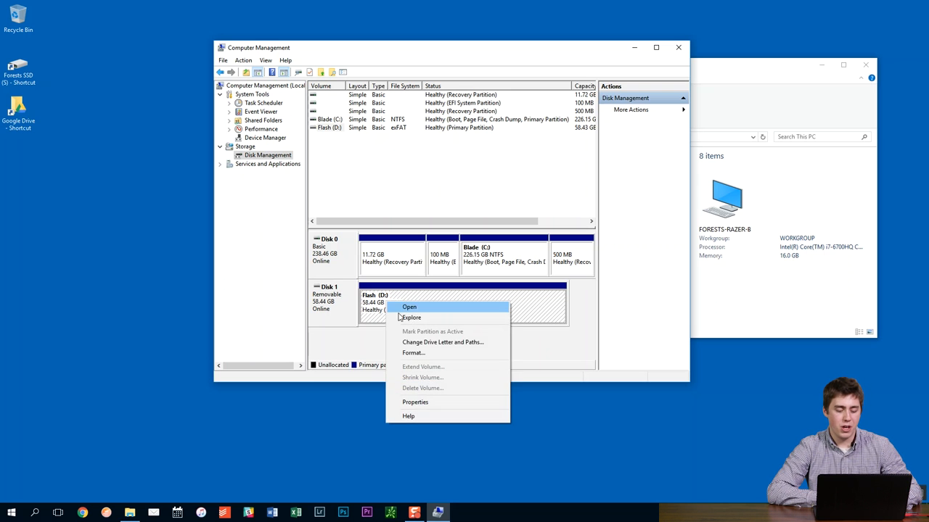
{"action": "mouse_move", "coordinate": [413, 353]}
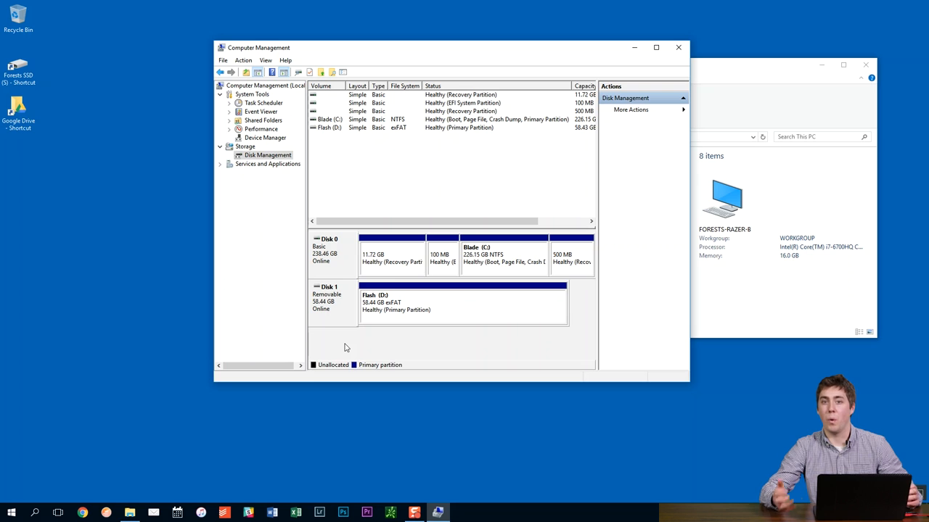
{"action": "mouse_move", "coordinate": [397, 312]}
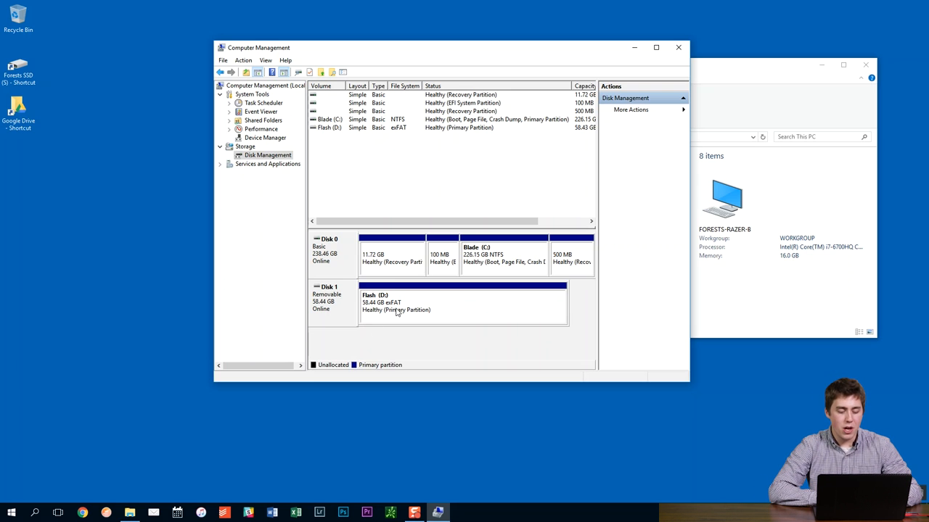
- Open Change Drive Letter and Paths for the Flash (D:) partition
{"action": "right_click", "coordinate": [395, 309]}
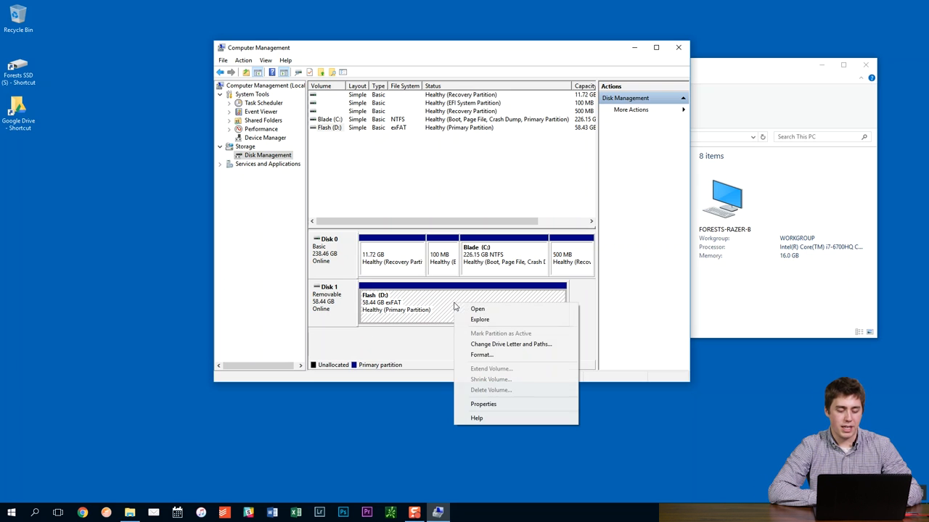
{"action": "mouse_move", "coordinate": [480, 319]}
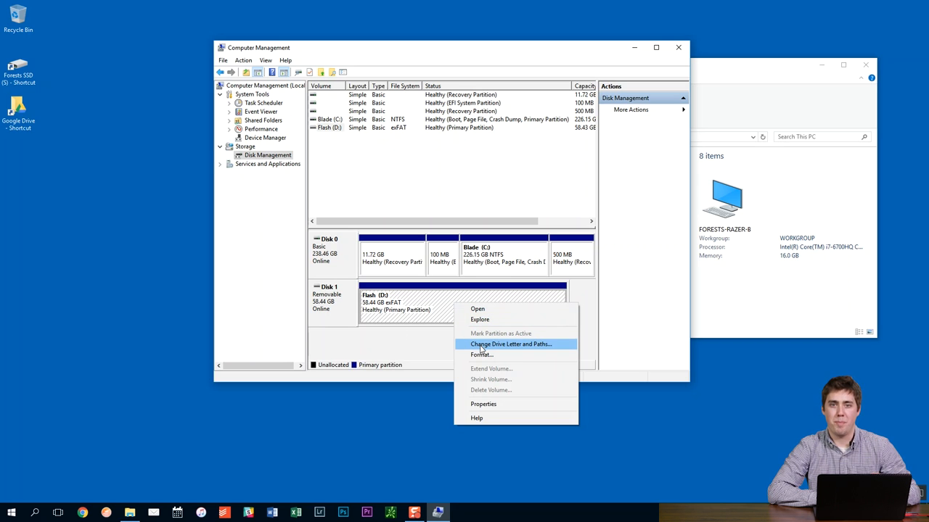
{"action": "left_click", "coordinate": [510, 344]}
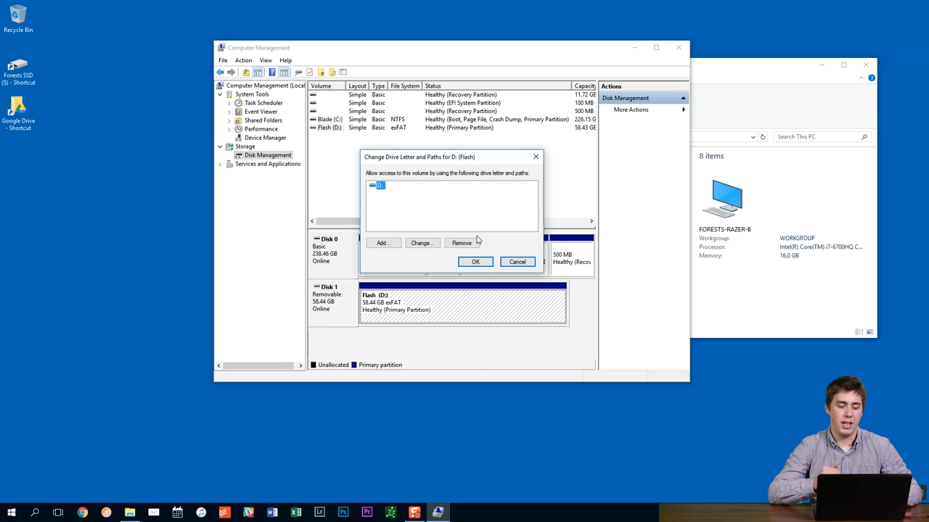
{"action": "mouse_move", "coordinate": [417, 181]}
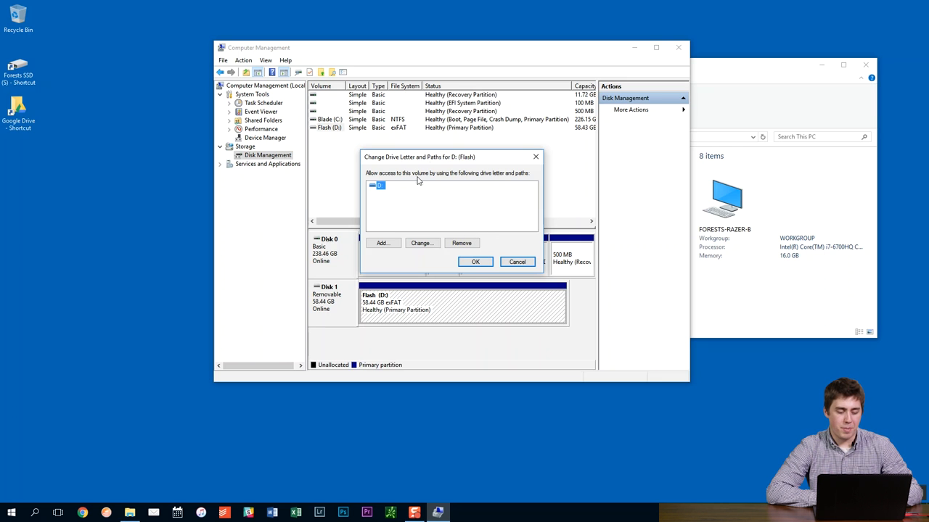
- Change the Flash volume's drive letter from D: to R: and accept the warning
{"action": "left_click", "coordinate": [421, 243]}
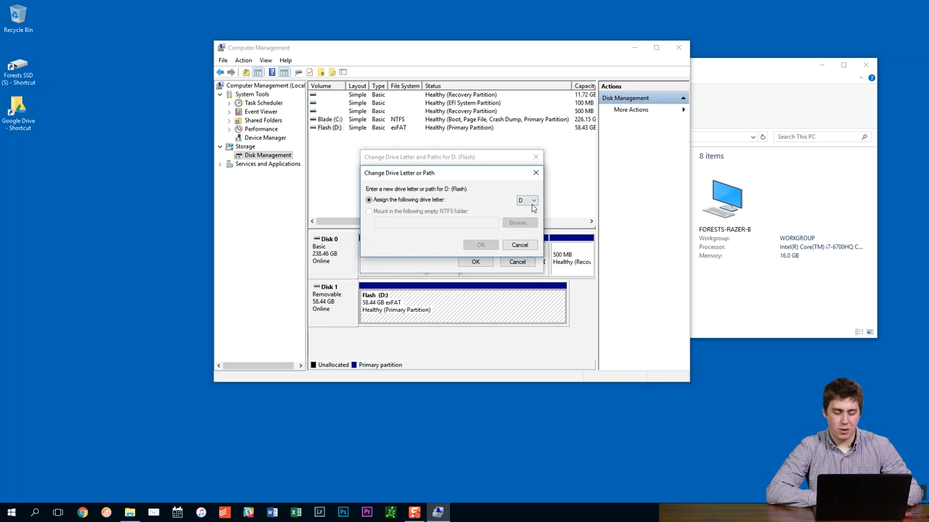
{"action": "left_click", "coordinate": [533, 200]}
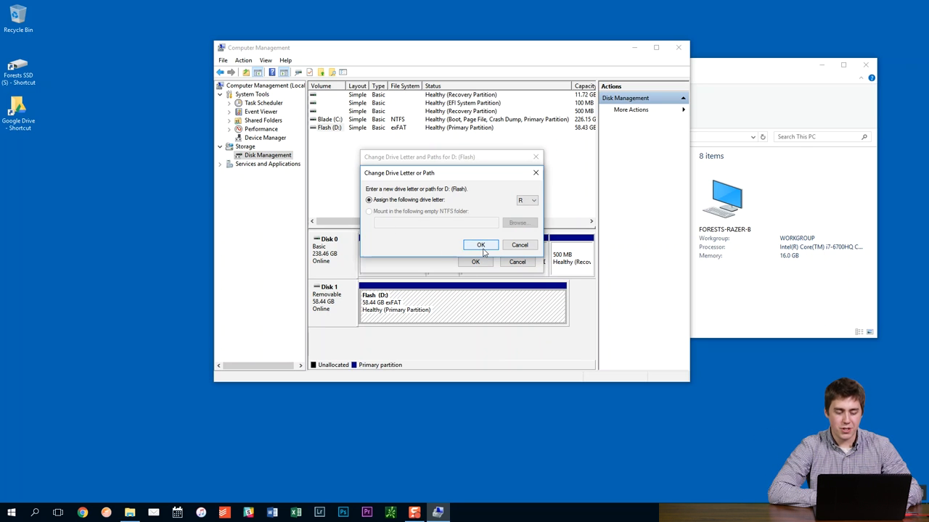
{"action": "left_click", "coordinate": [480, 246]}
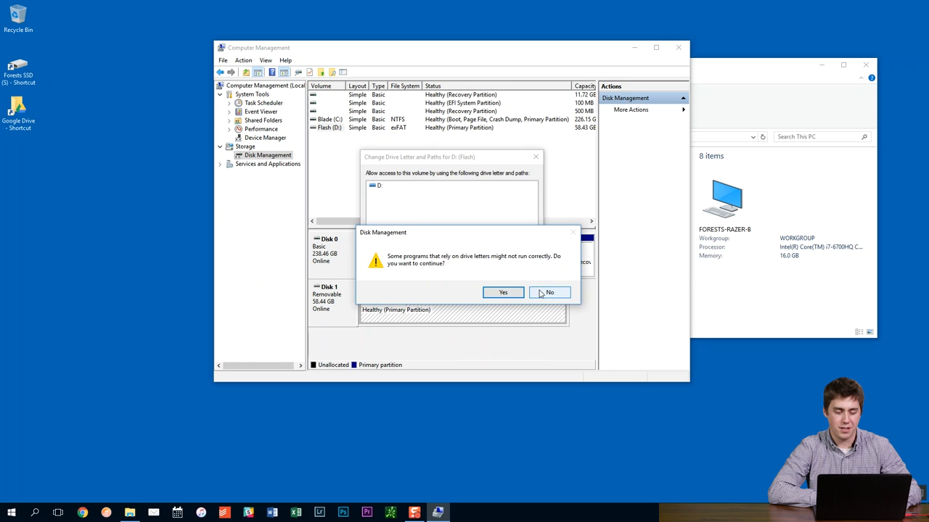
{"action": "left_click", "coordinate": [503, 292]}
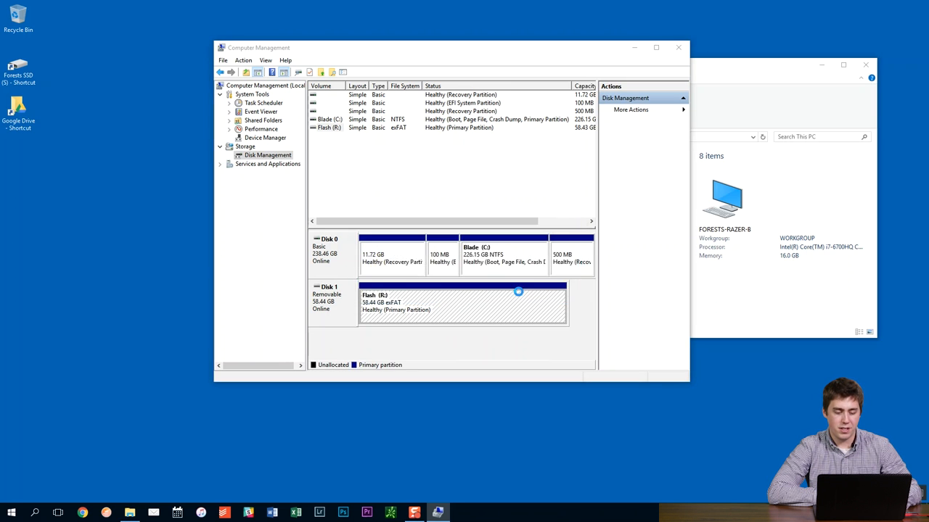